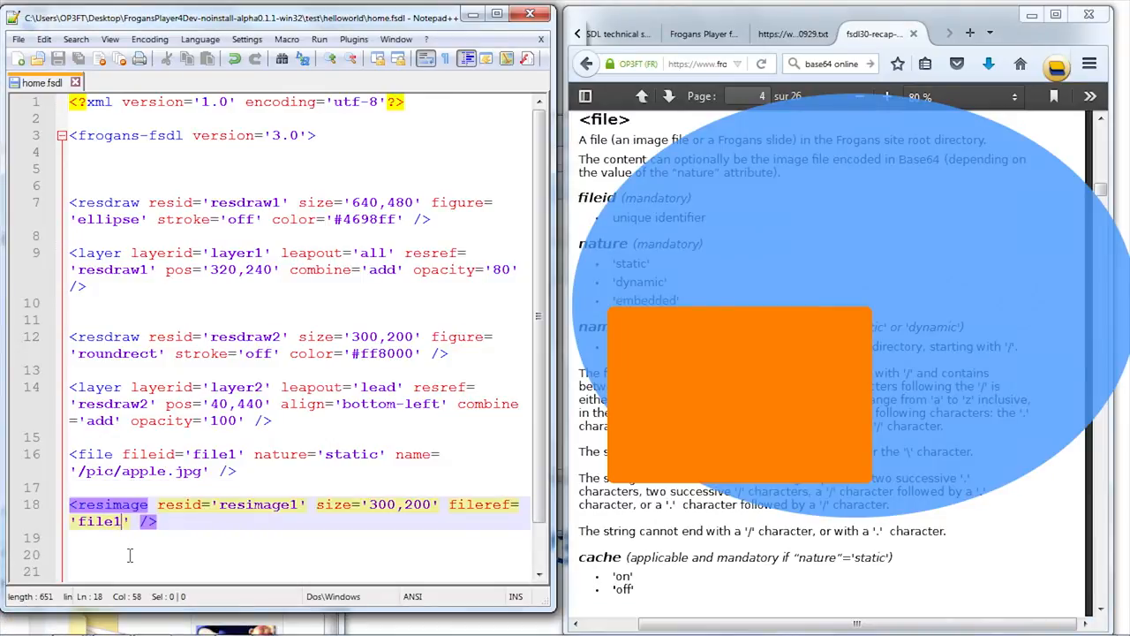
- Change the image fileref to 'file12' and reload the slide to show the validation error
type("2")
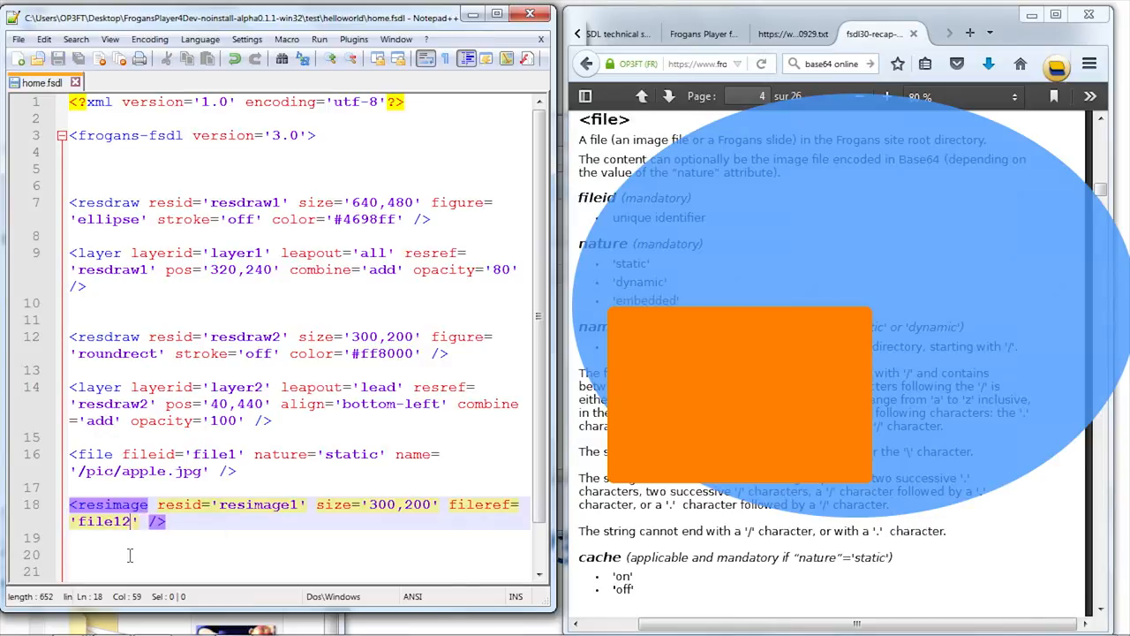
right_click(733, 397)
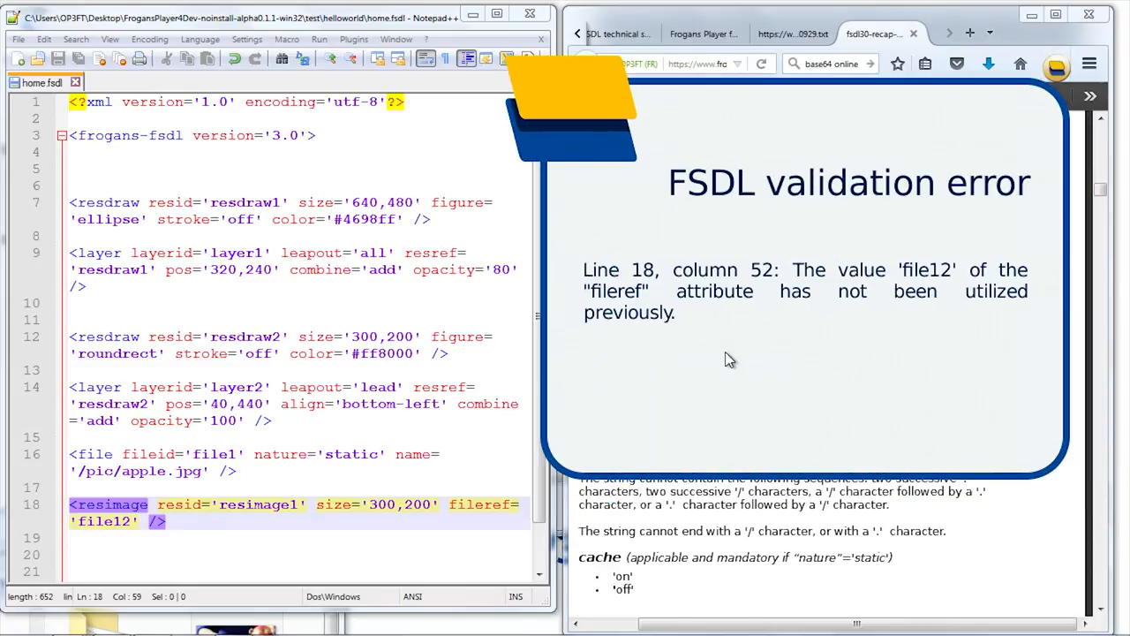
mouse_move(821, 206)
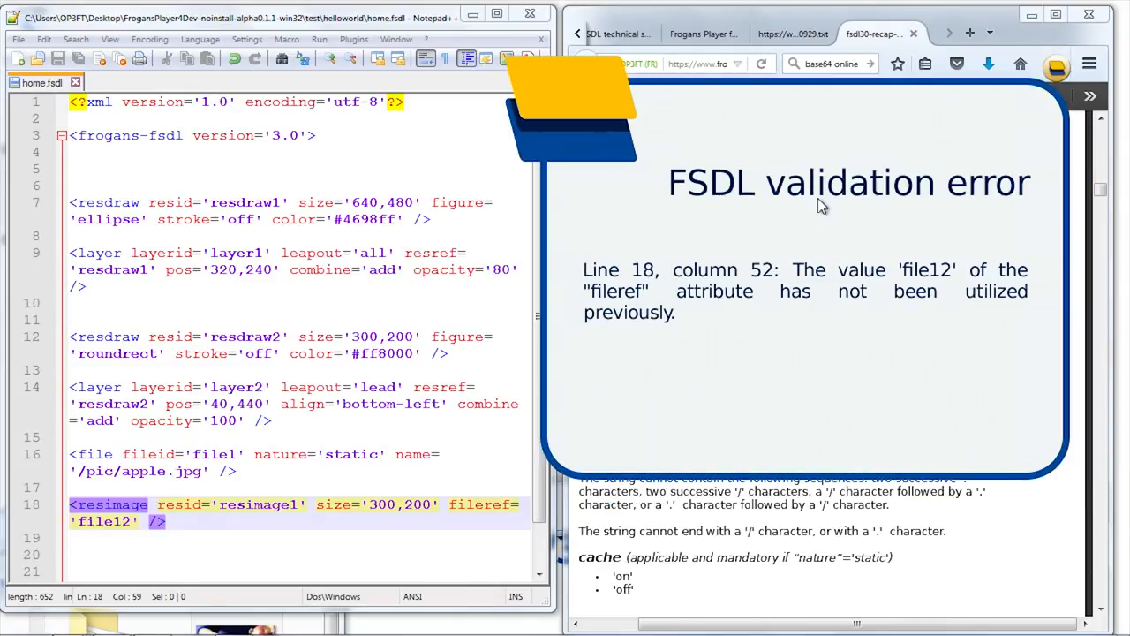
mouse_move(752, 254)
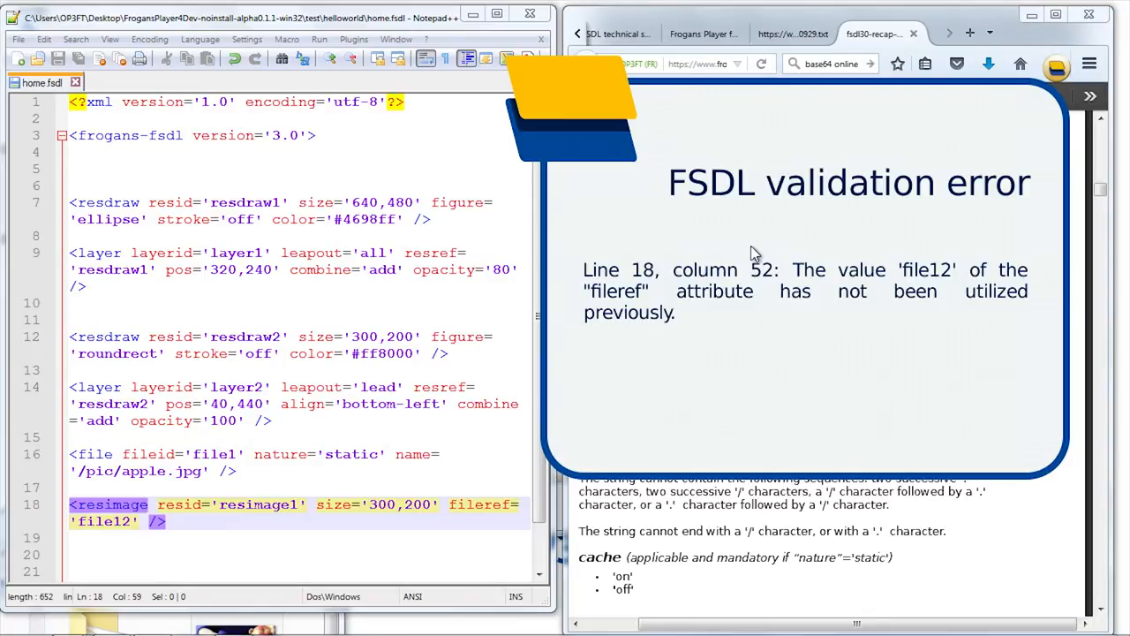
mouse_move(139, 434)
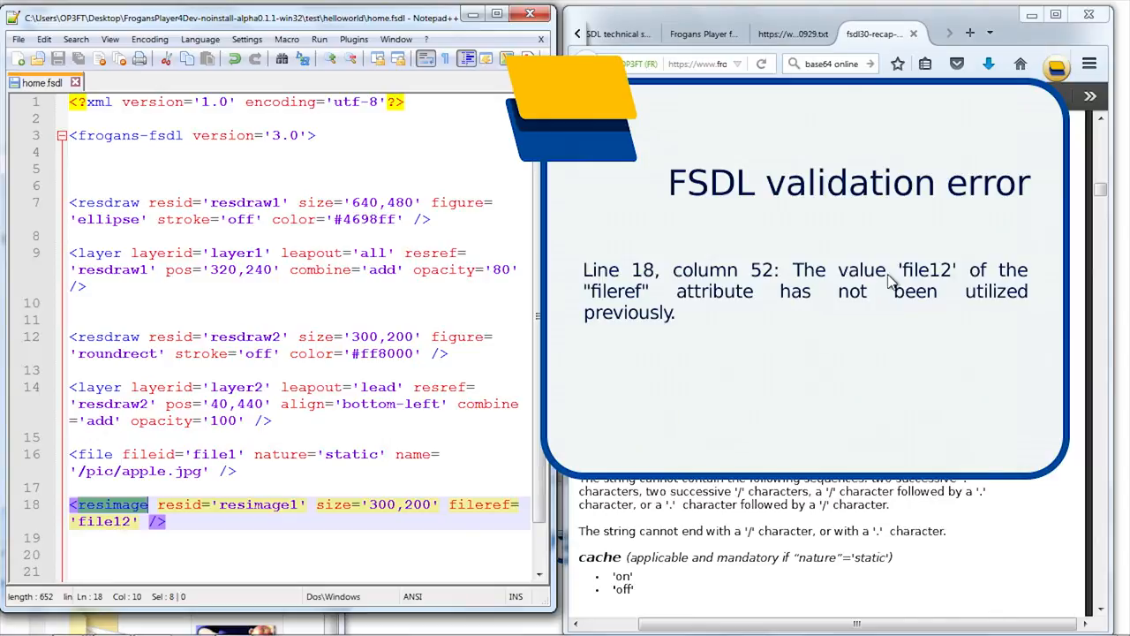
mouse_move(612, 320)
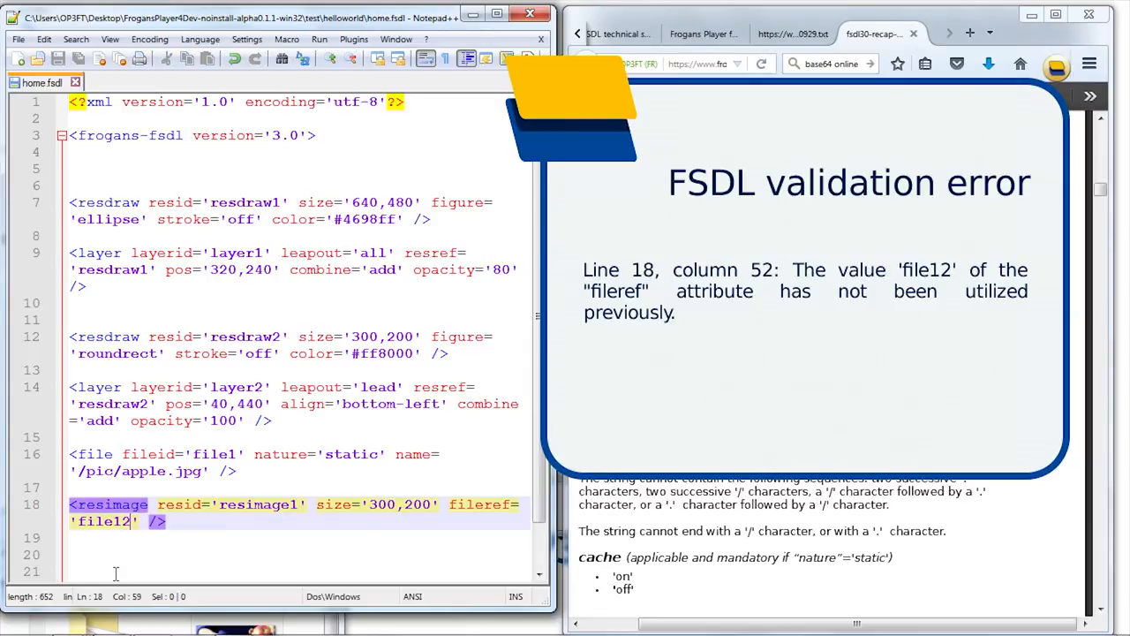
- Restore the fileref to 'file1' and paste a copy of the layer2 layer below the image resource
key("Backspace")
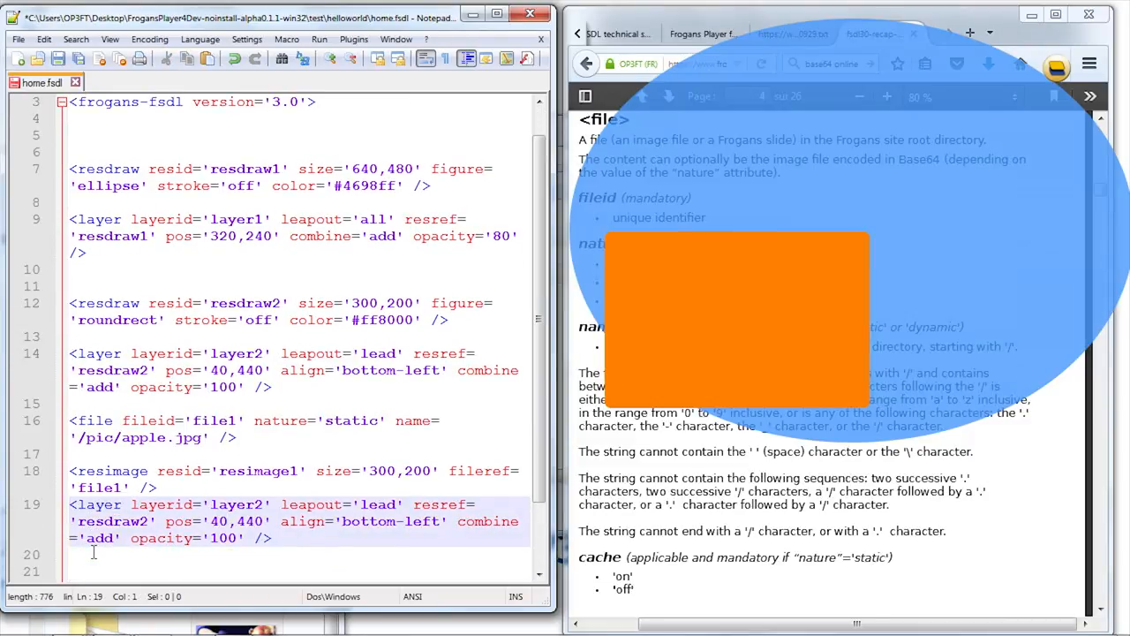
- Edit the copied layer to layer3 using resimage1 at 60,420 with opacity 50
scroll("down", 3)
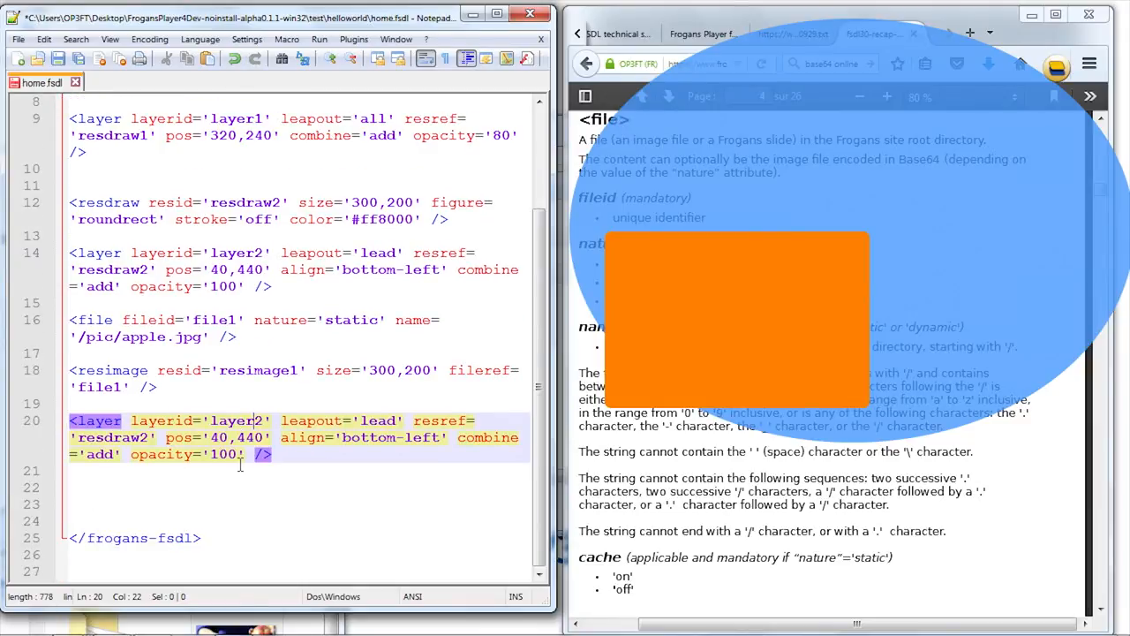
type("3")
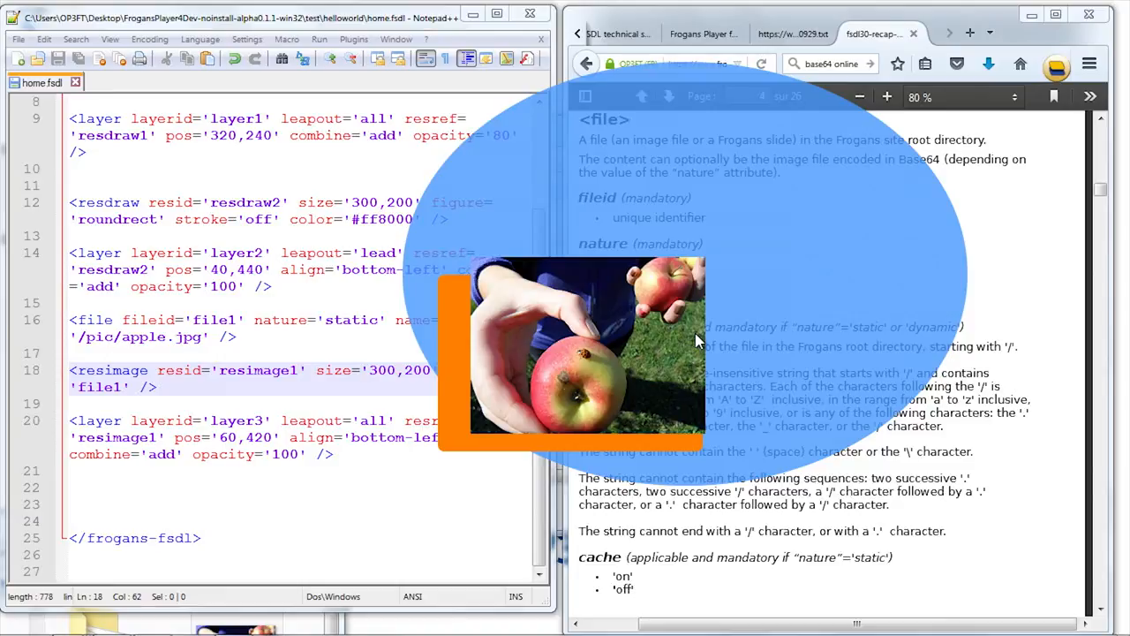
mouse_move(587, 327)
type("5")
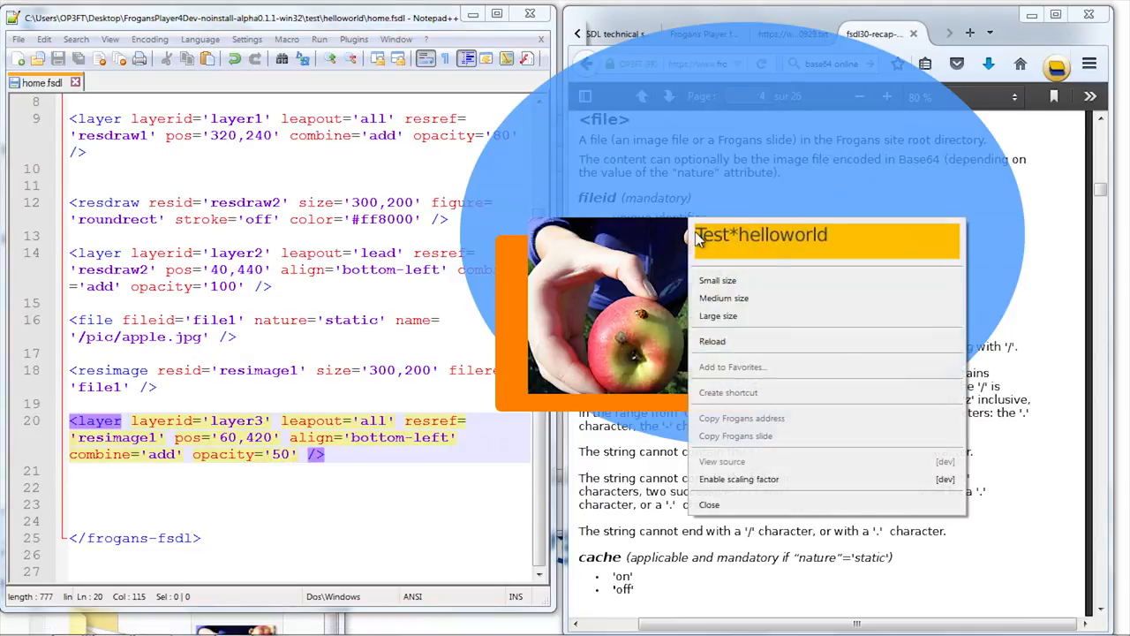
- Reload the slide at opacity 50, then again with opacity back at 100
left_click(715, 312)
type("10")
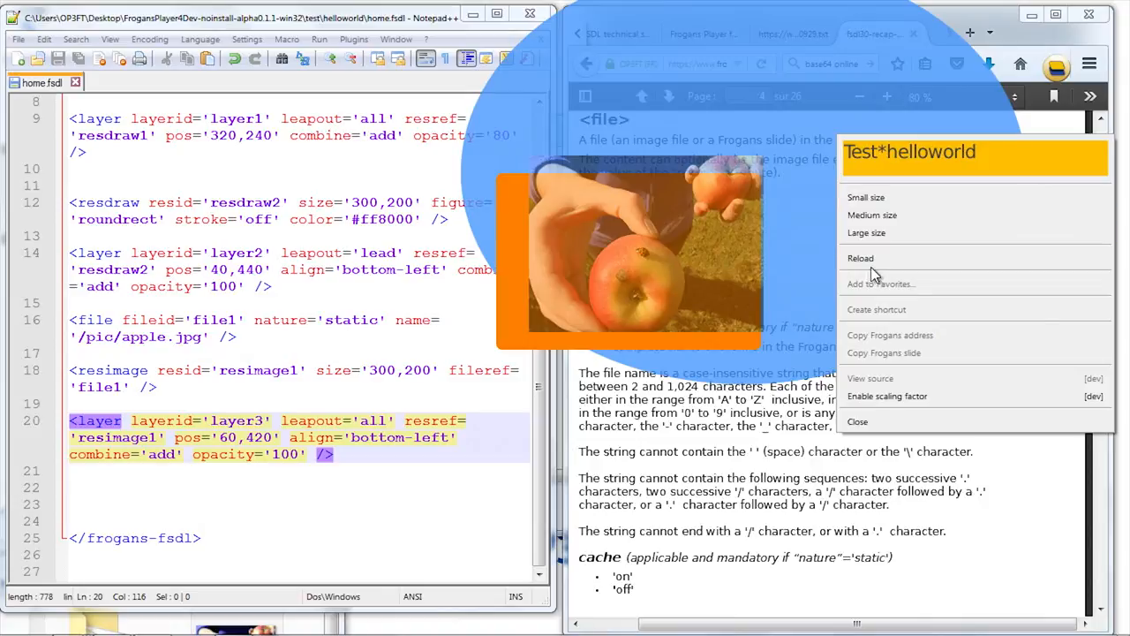
left_click(861, 258)
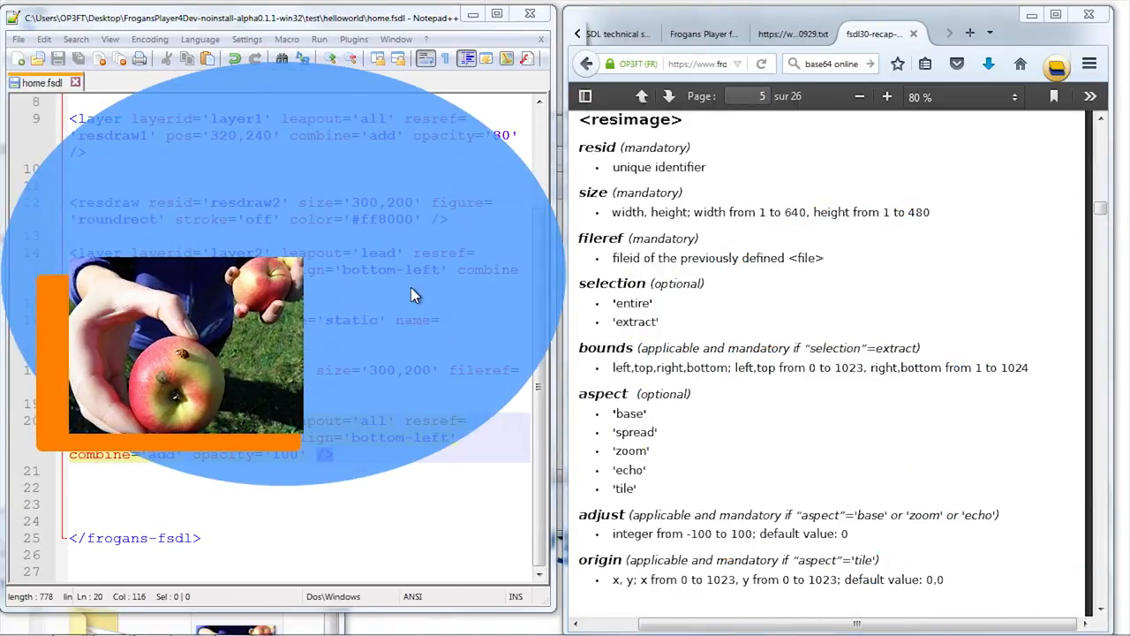
mouse_move(625, 168)
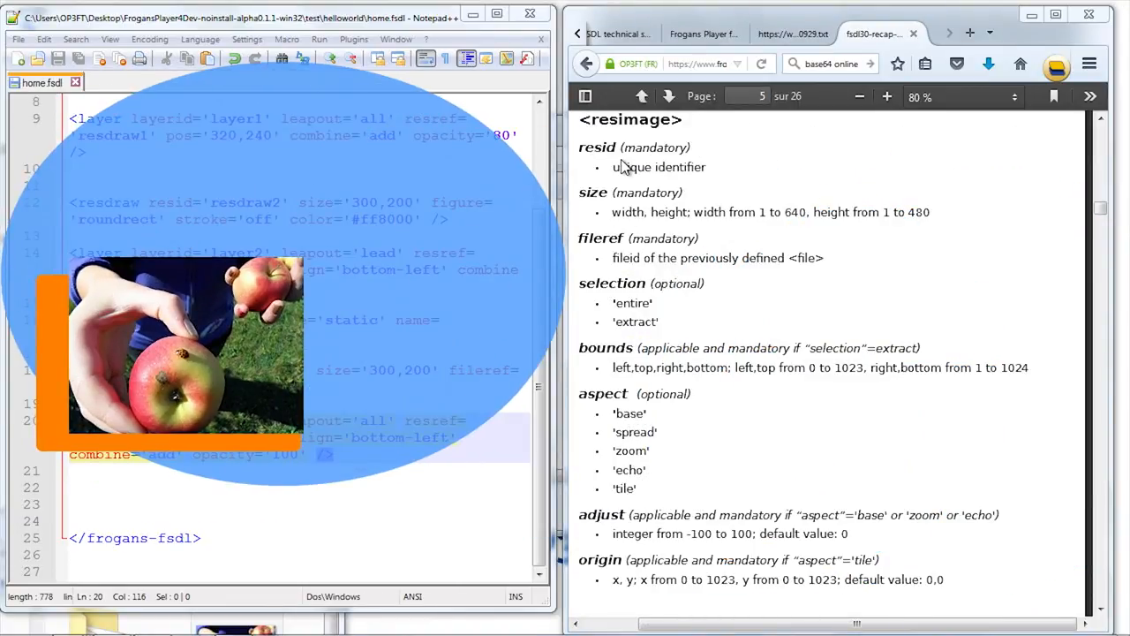
mouse_move(643, 212)
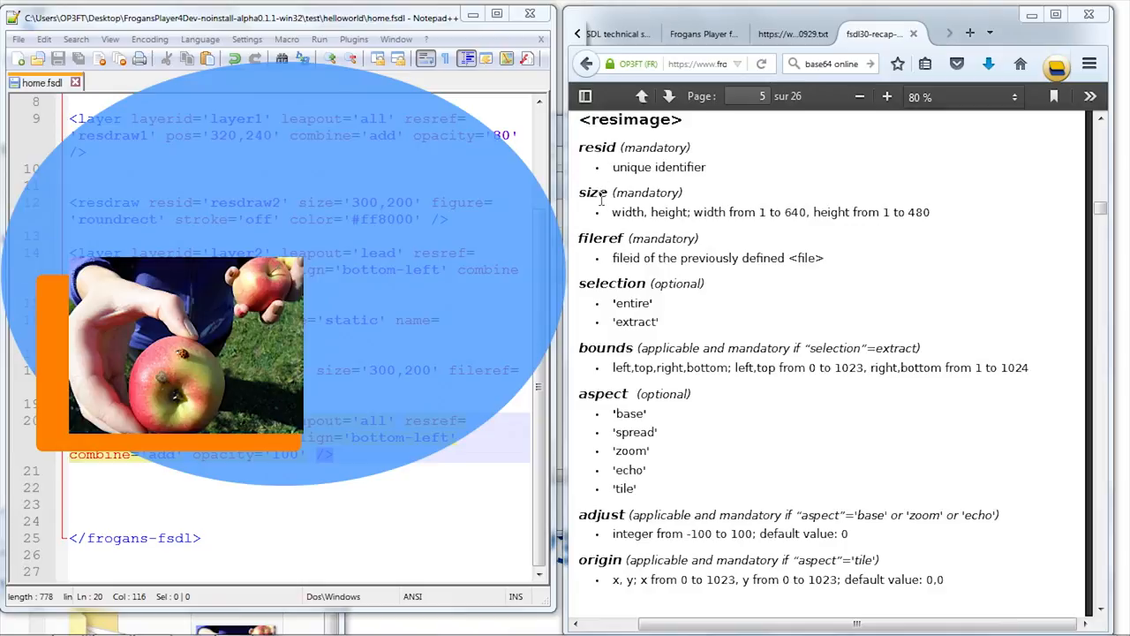
- Go to page 5 of the FSDL PDF and select the word 'fileref'
double_click(600, 238)
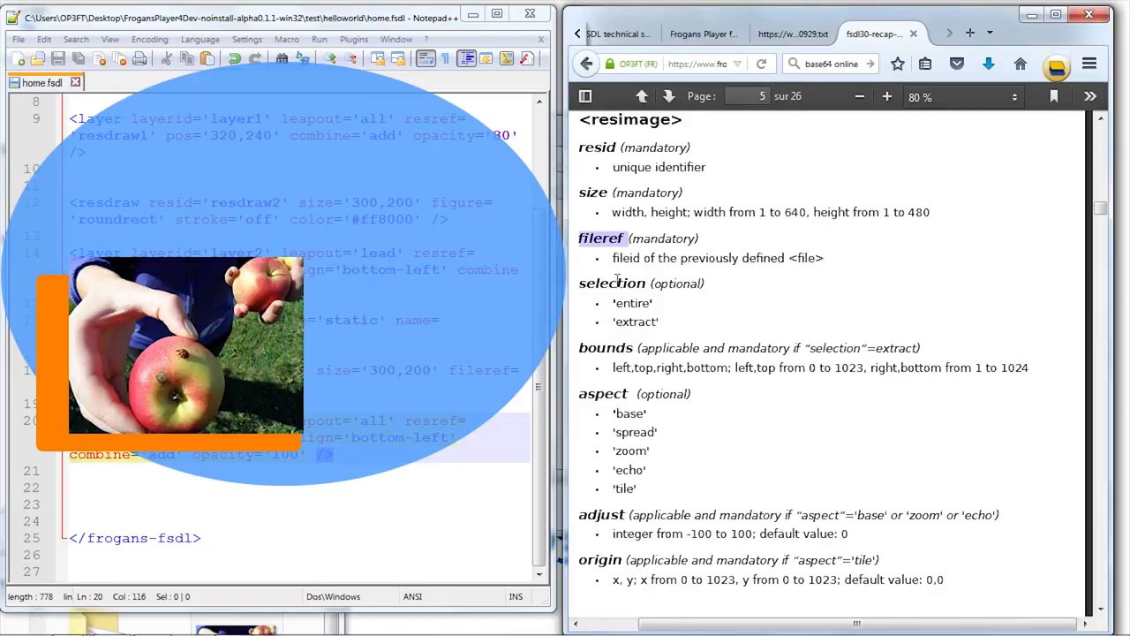